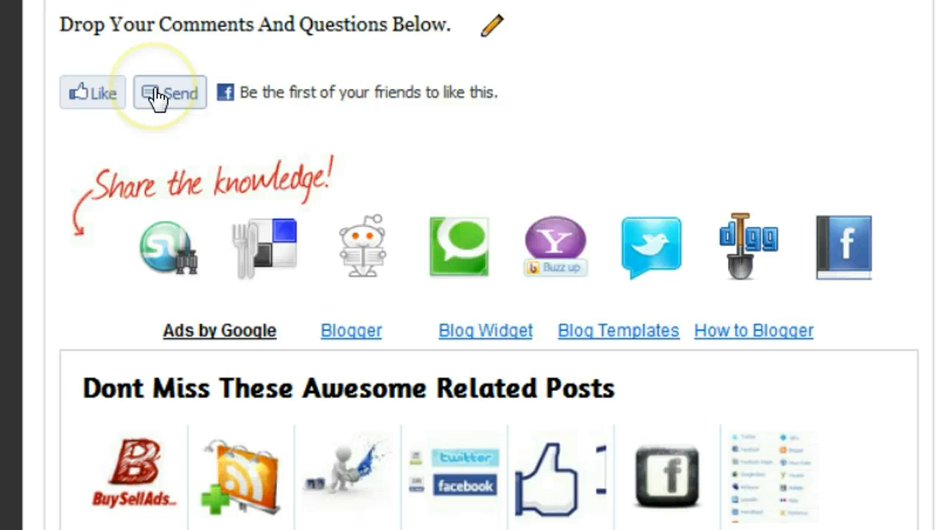
Use the post's Facebook Send button and add several friends as message recipients.
left_click(171, 92)
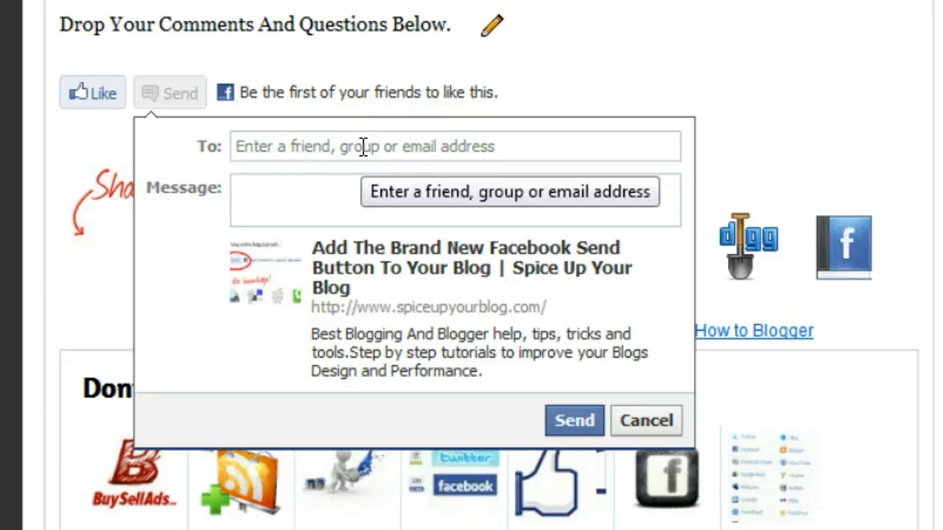
left_click(361, 147)
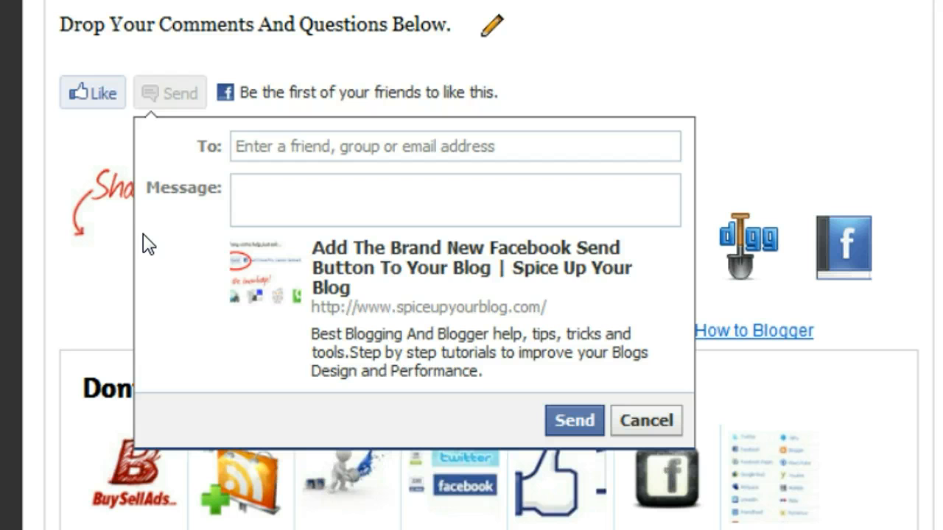
left_click(296, 155)
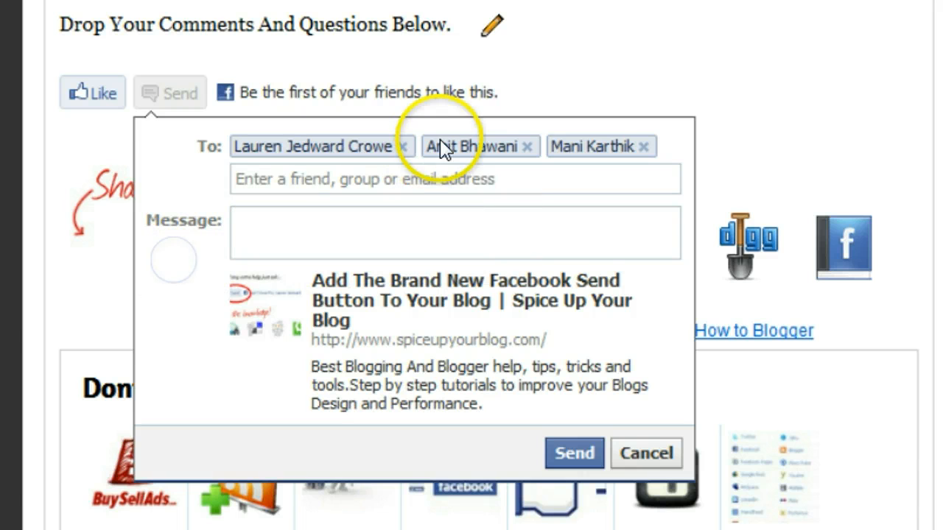
left_click(386, 146)
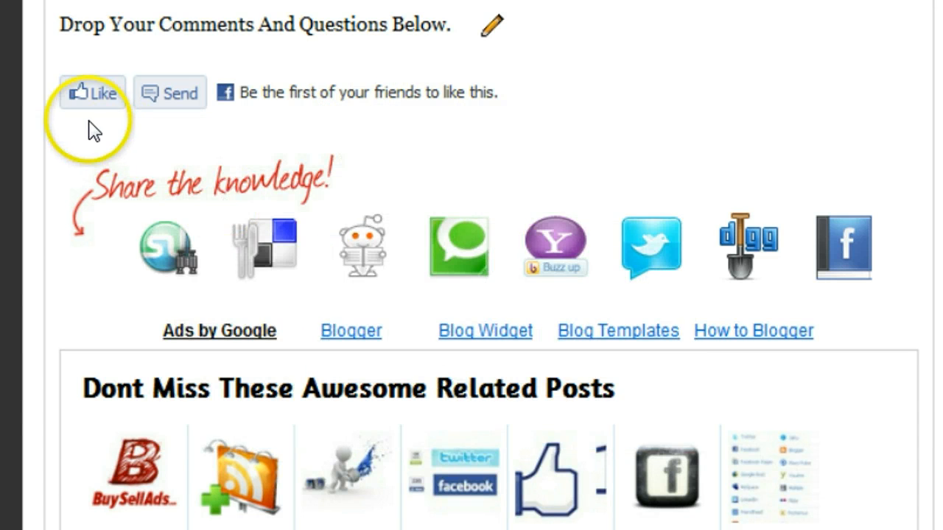
mouse_move(190, 131)
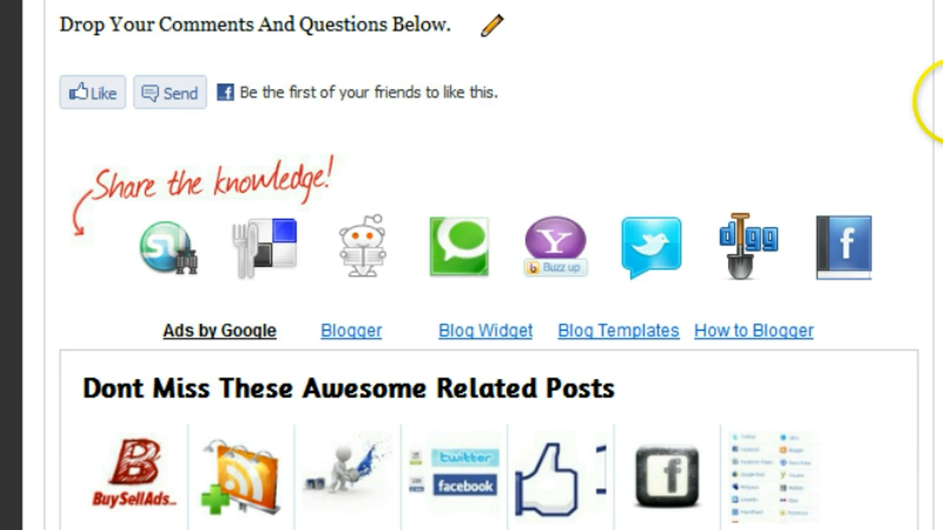
Scroll the tutorial to the Like And Send combo and standalone Send button code sections.
scroll("down", 3)
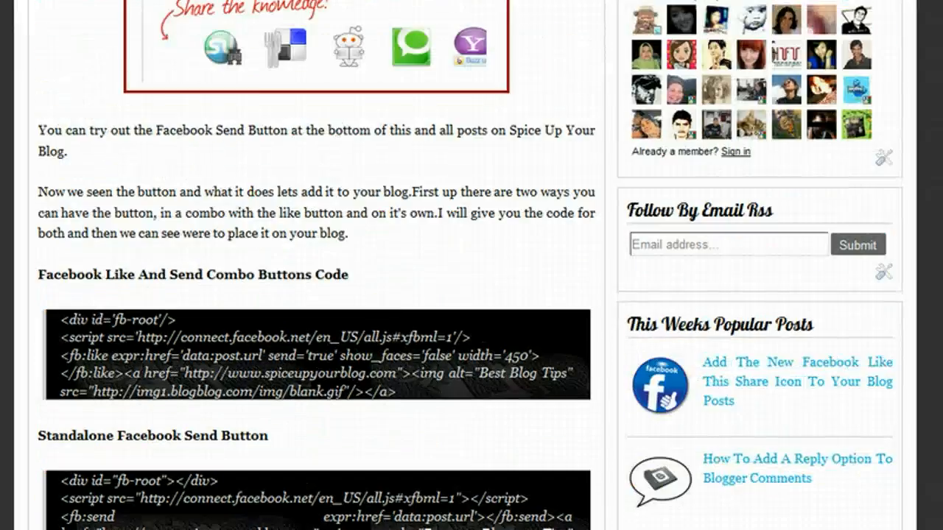
scroll("up", 3)
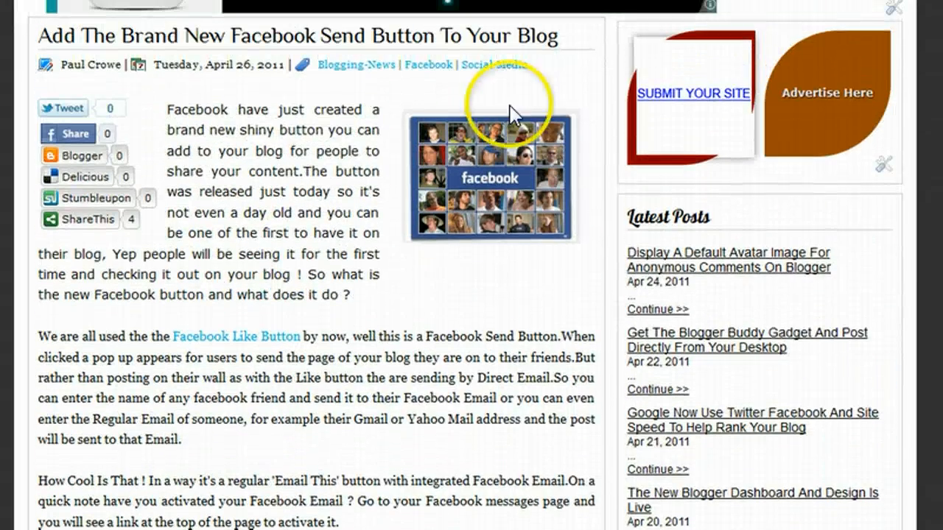
mouse_move(309, 267)
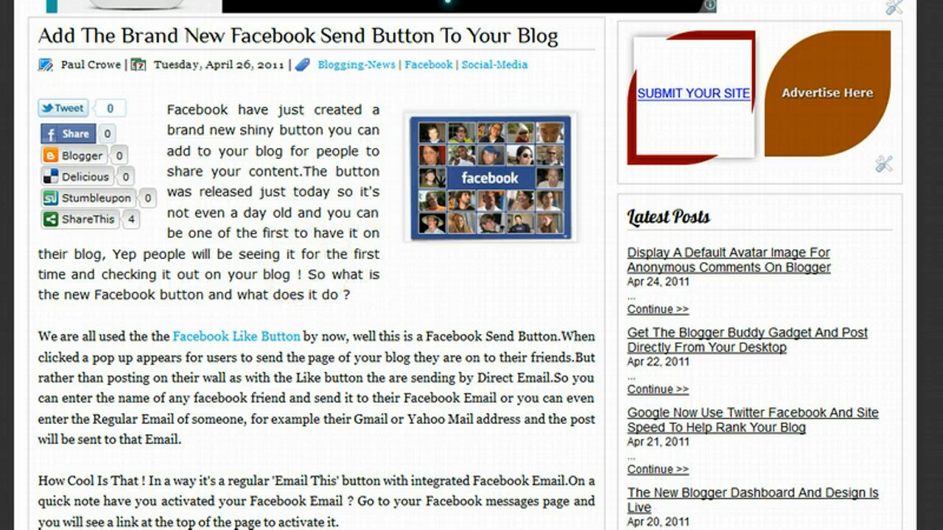
scroll("down", 3)
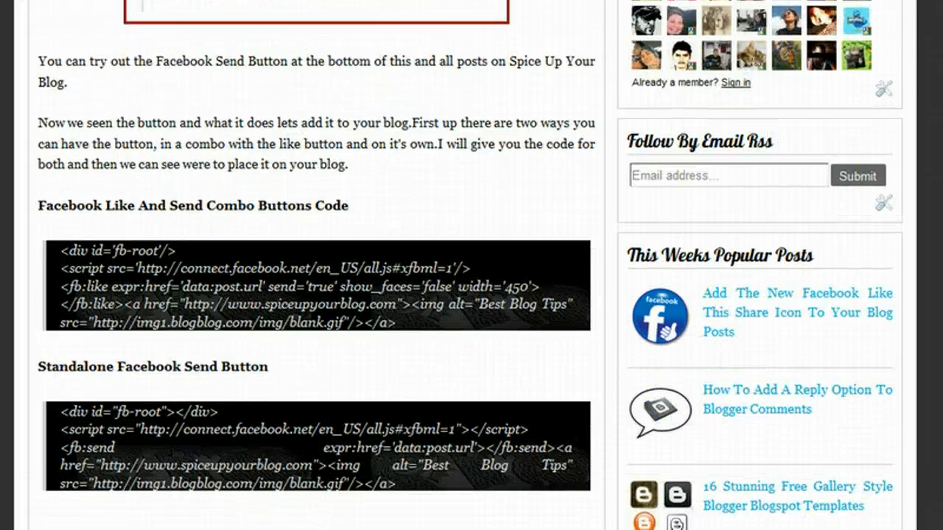
scroll("down", 3)
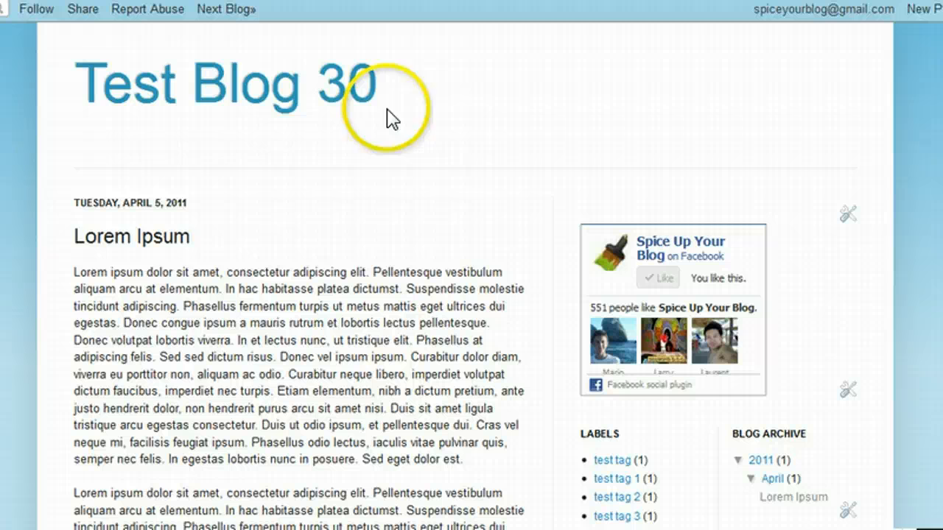
mouse_move(121, 262)
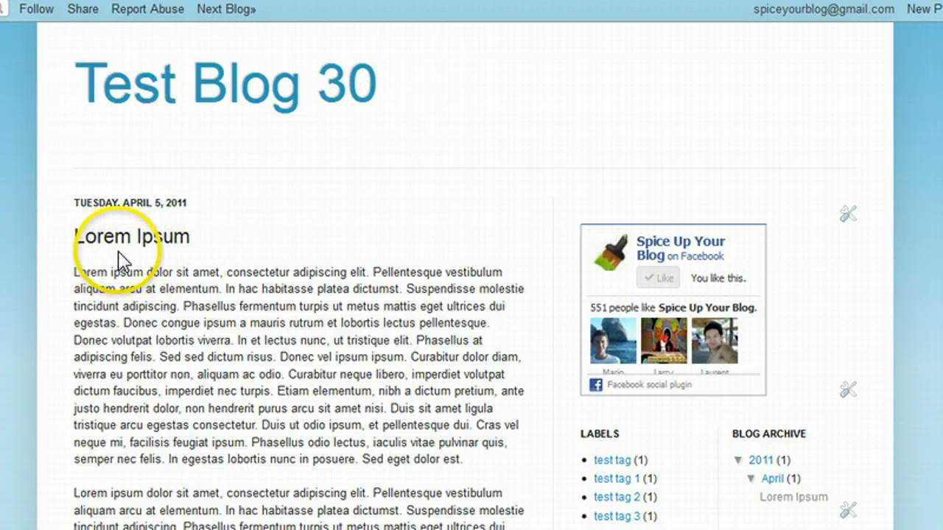
mouse_move(288, 273)
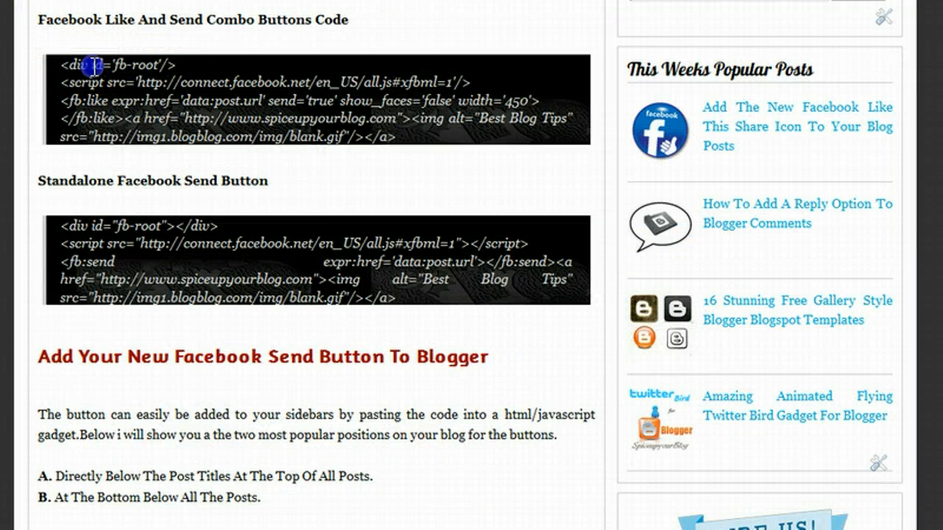
Scroll the tutorial down to Step 1: Design > Edit HTML with Expand Widget Templates.
left_click_drag(92, 65, 410, 135)
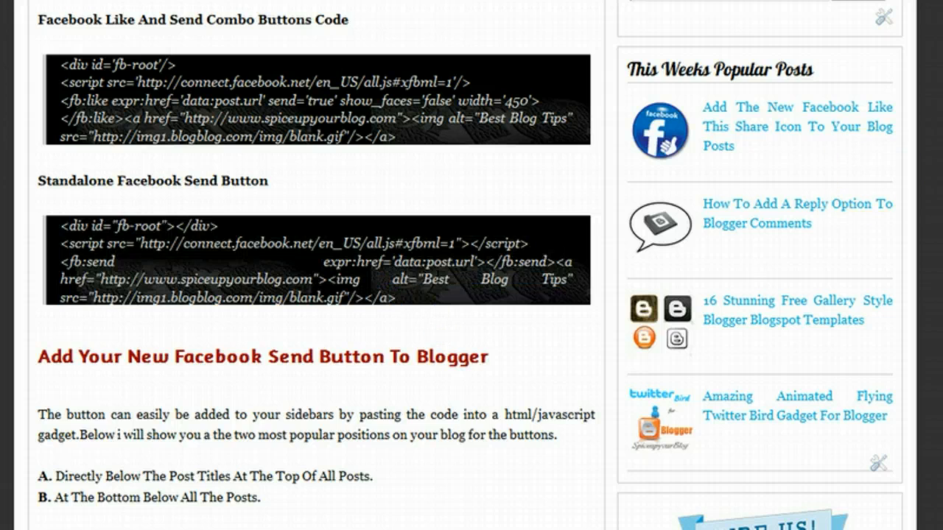
scroll("down", 3)
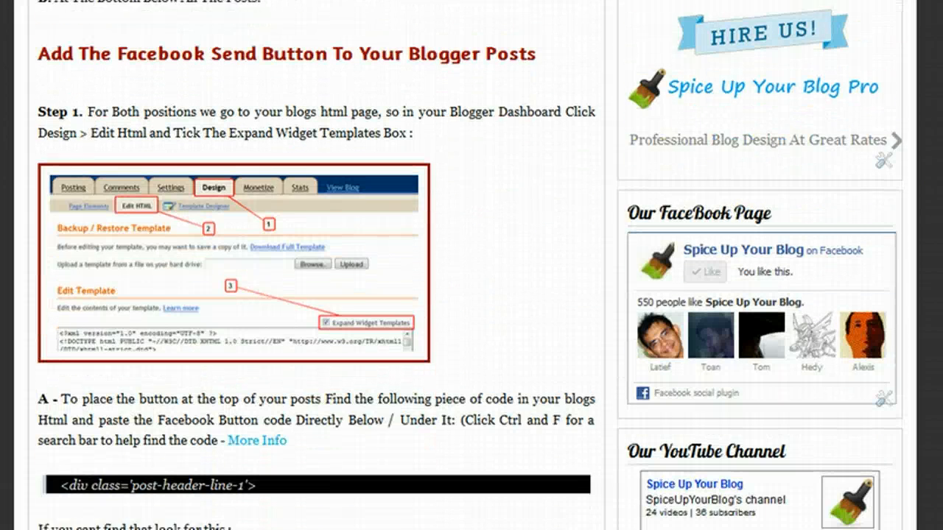
scroll("down", 3)
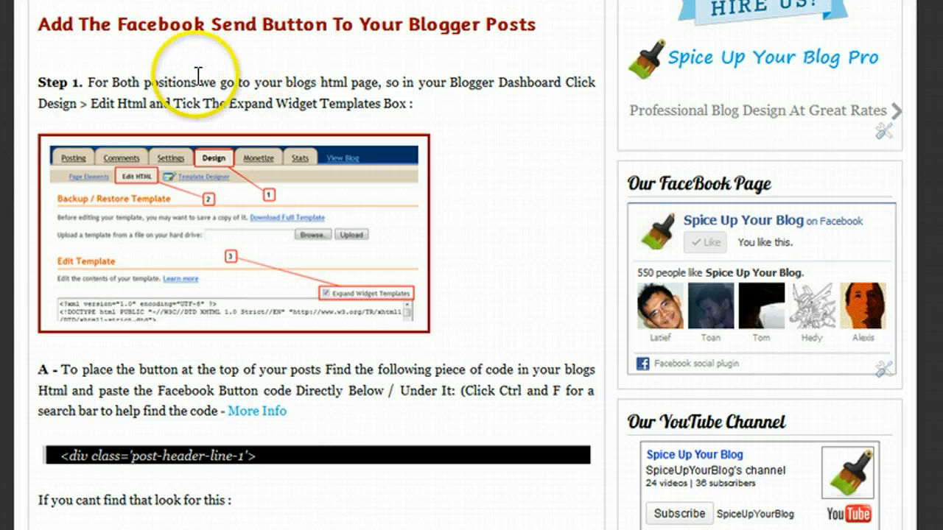
mouse_move(230, 90)
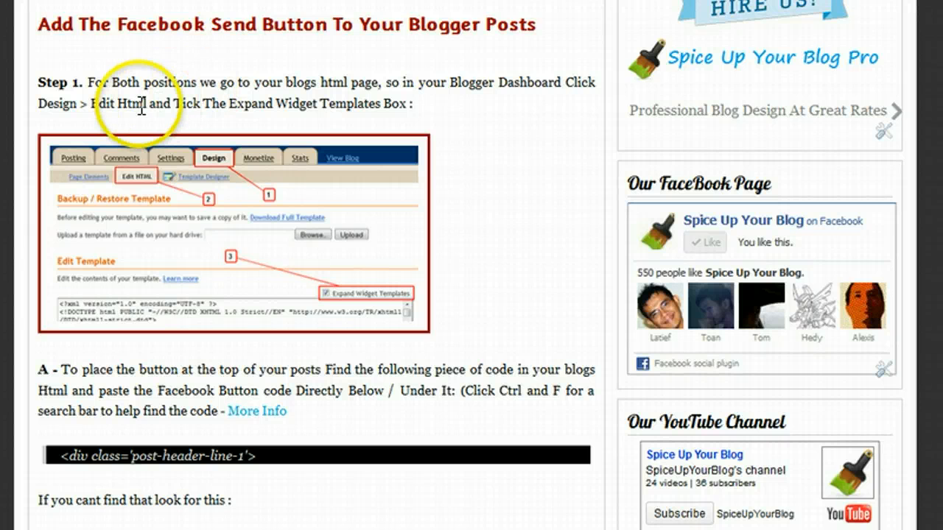
mouse_move(361, 109)
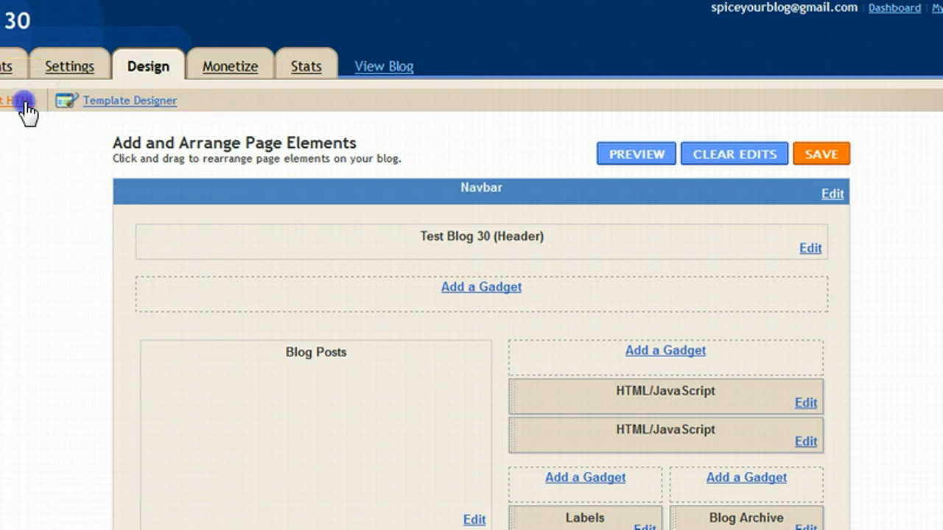
Enter Blogger's Edit HTML template editor for Test Blog 30 from the Design tab.
left_click(22, 101)
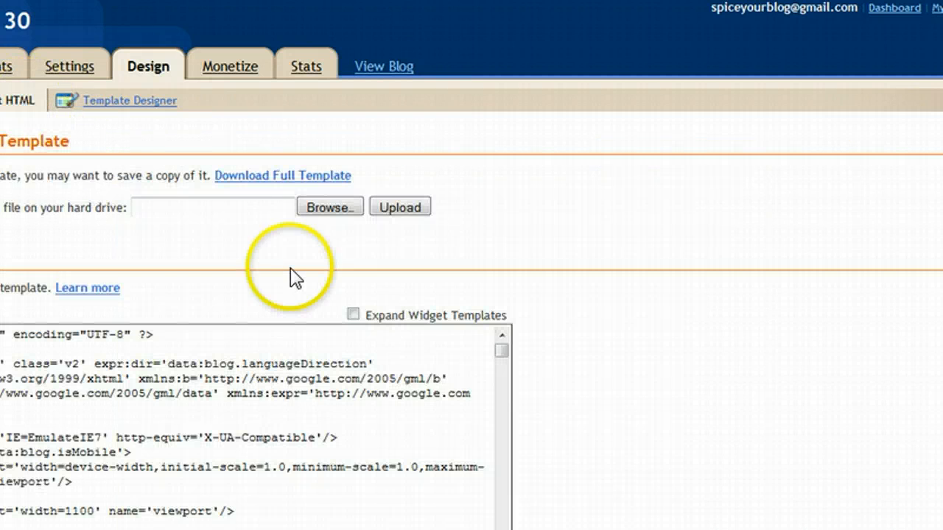
left_click(353, 315)
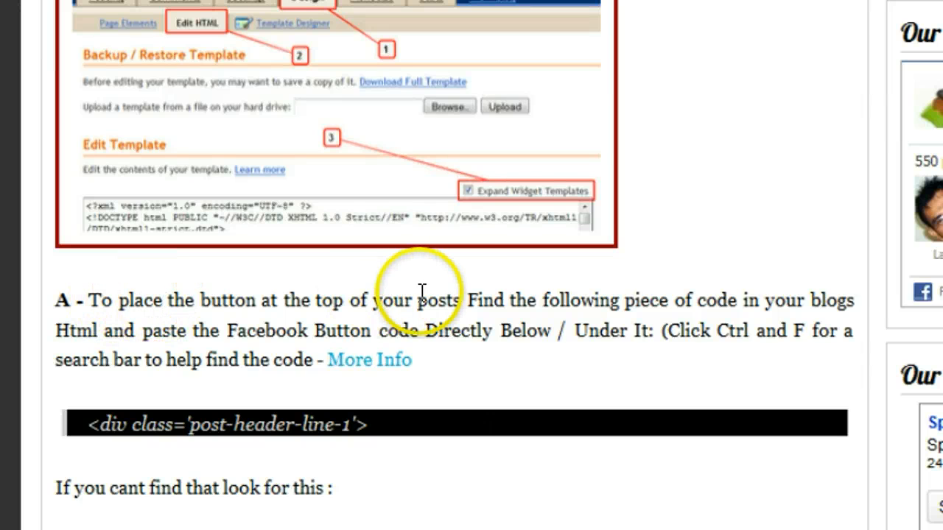
Copy the alternate <div class='post-header-line-1'/> snippet from tutorial section A.
scroll("down", 3)
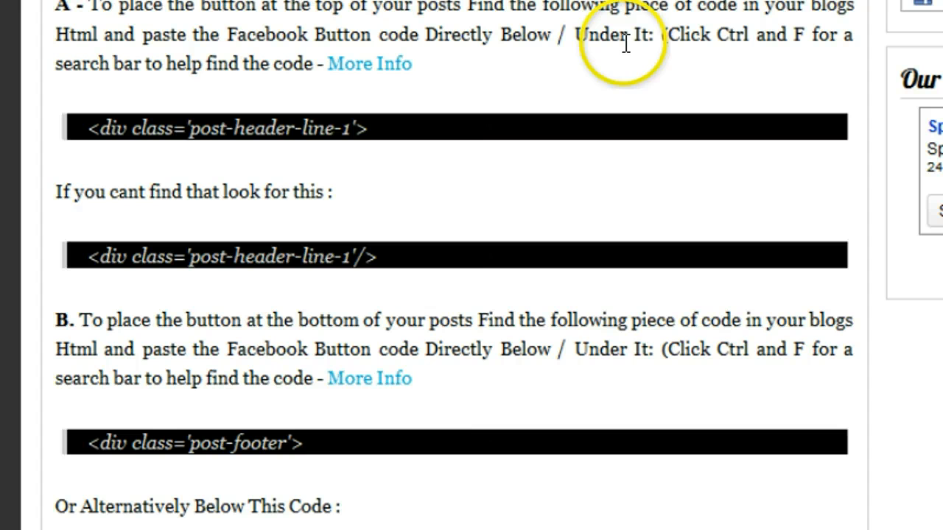
mouse_move(87, 140)
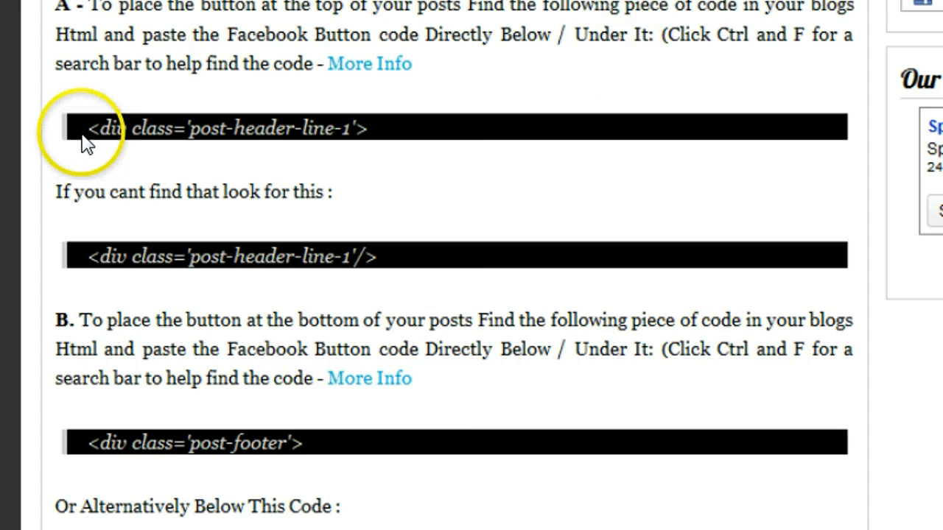
left_click_drag(86, 127, 380, 127)
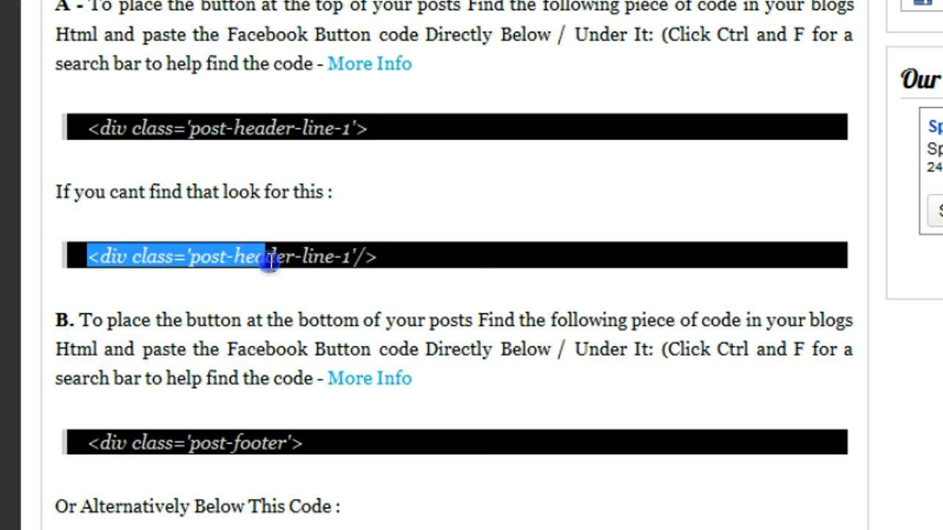
right_click(268, 263)
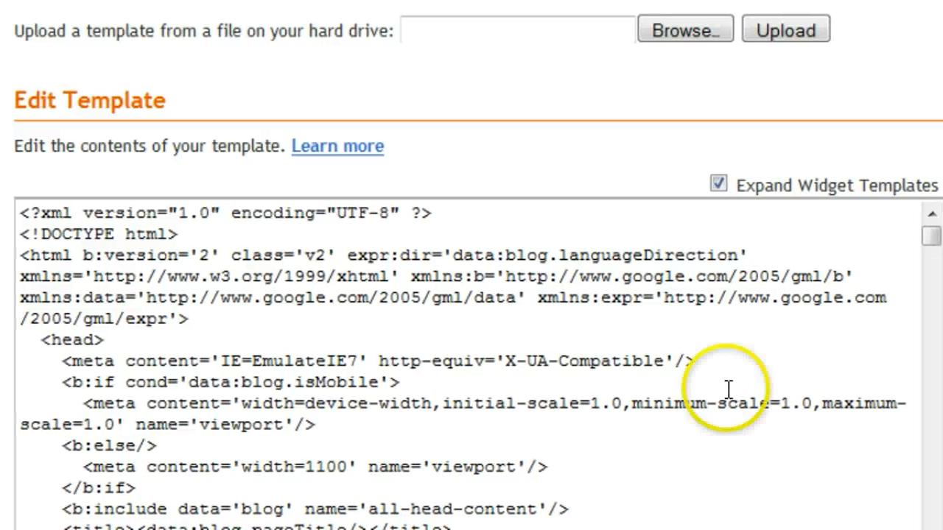
mouse_move(571, 371)
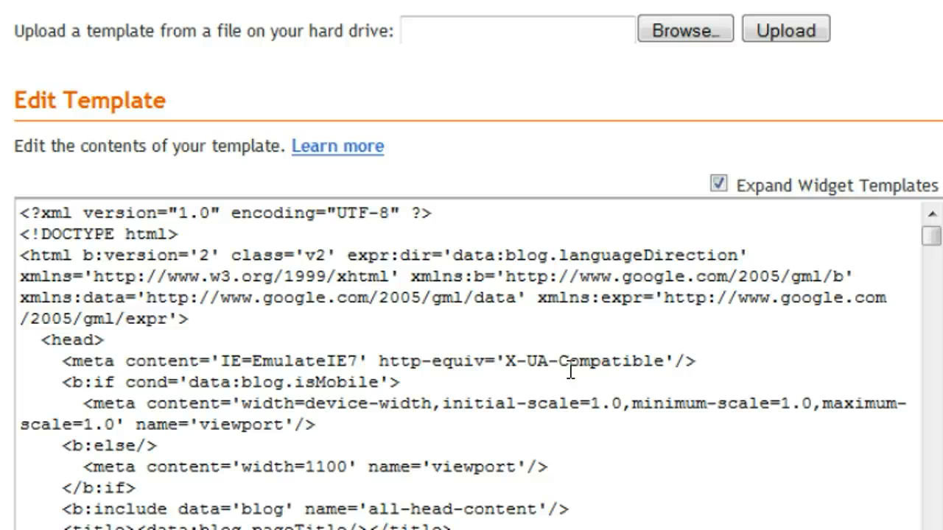
Find <div class='post-header-line-1'/> in the template and paste the Like/Send code starting <div id='fb-root'/> below it.
key("ctrl+f")
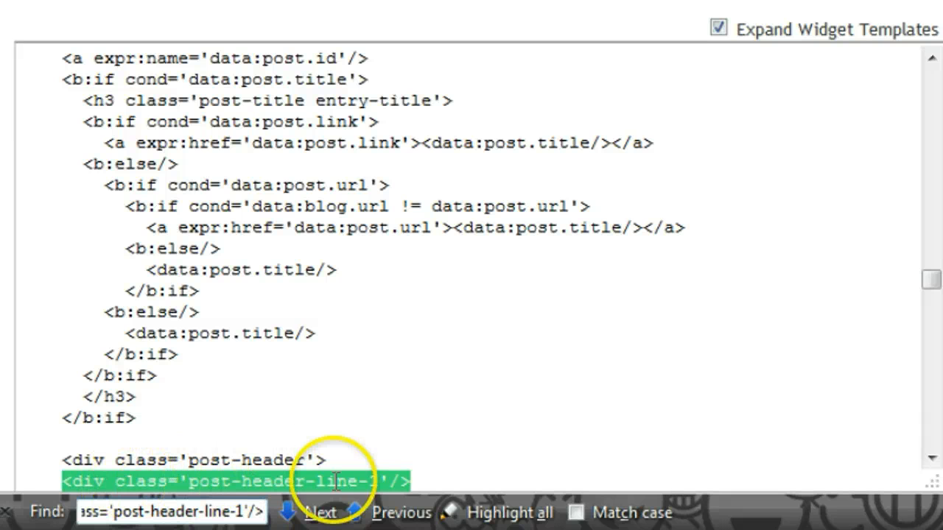
scroll("down", 3)
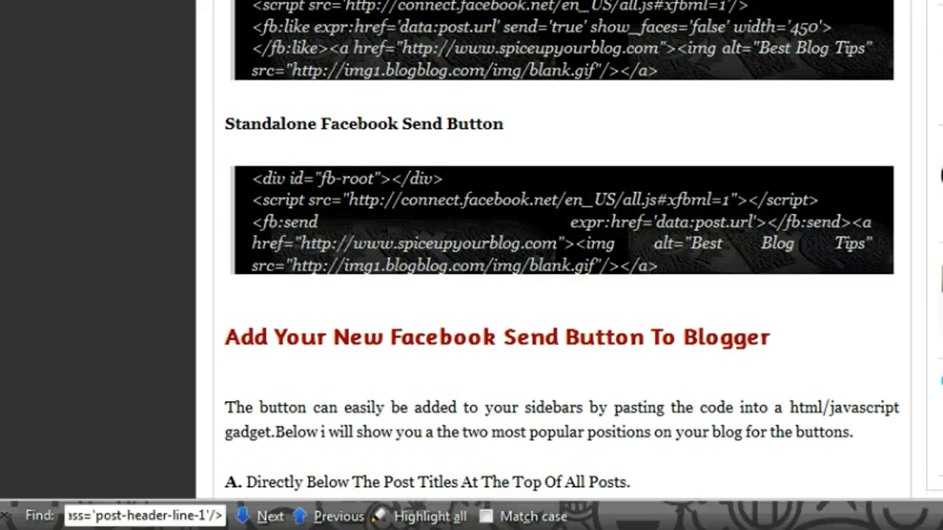
left_click_drag(253, 8, 472, 74)
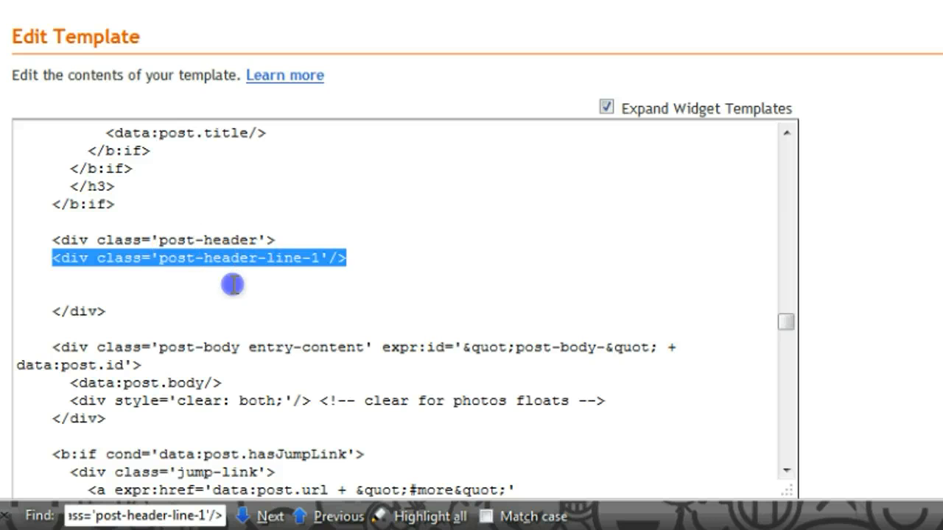
type("<div id='fb-root'/>")
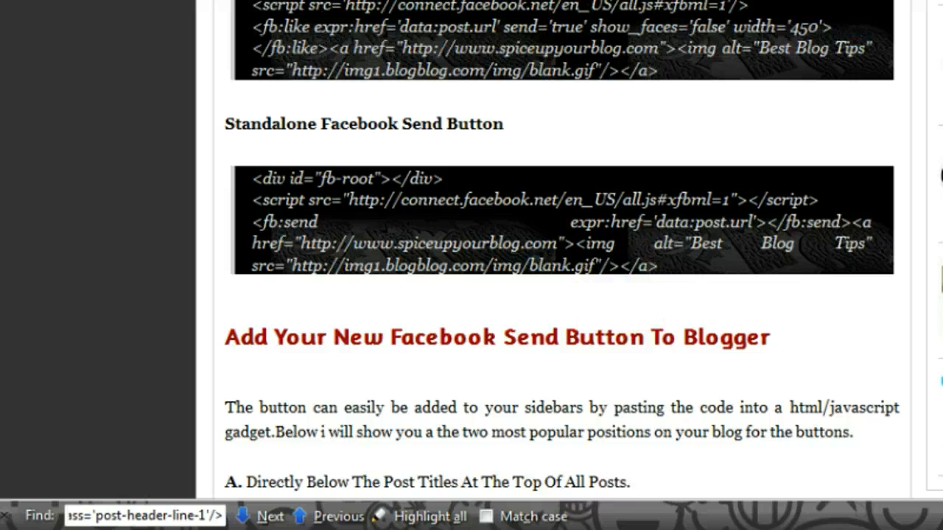
Read tutorial step B and copy the <div class='post-footer'> snippet to search the template.
scroll("down", 3)
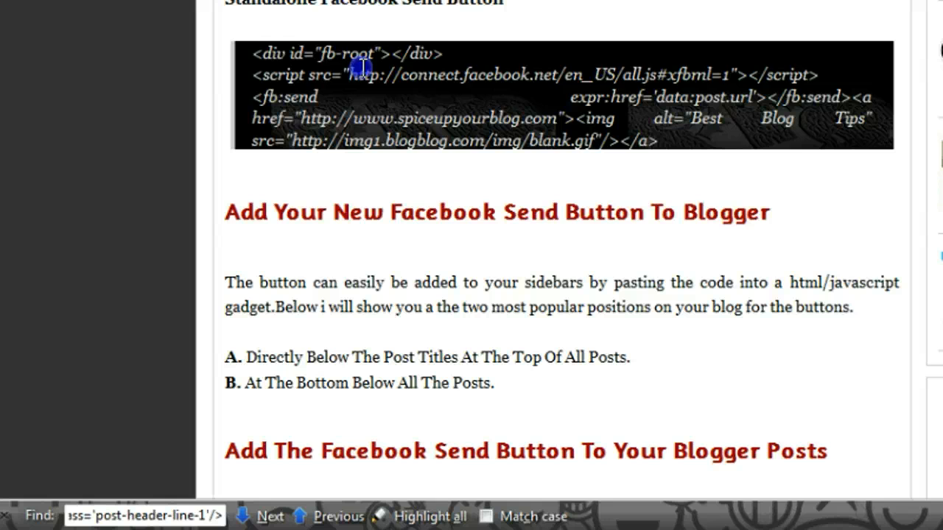
left_click_drag(365, 65, 678, 136)
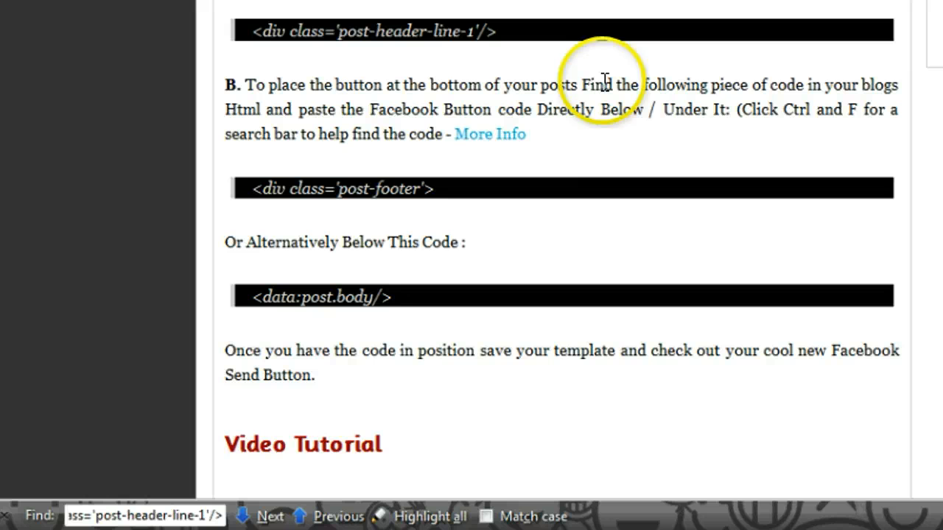
mouse_move(324, 110)
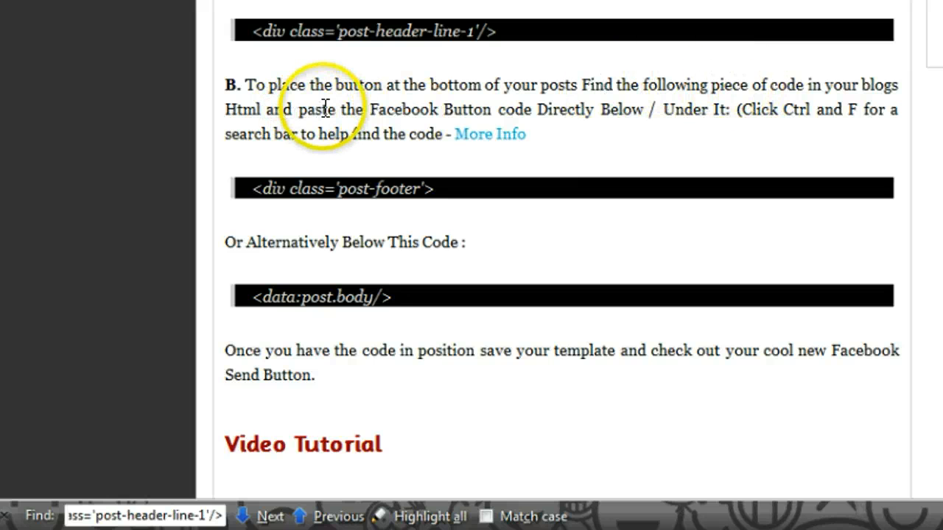
mouse_move(622, 131)
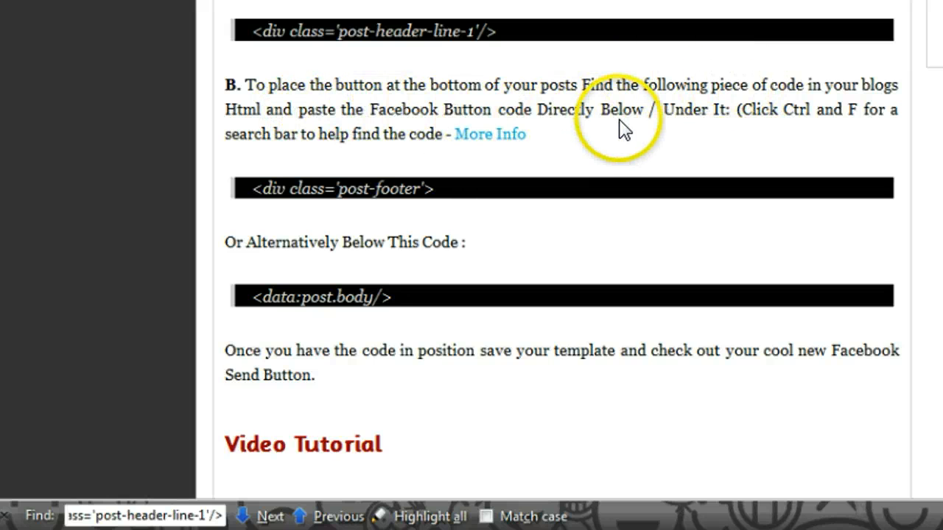
mouse_move(279, 180)
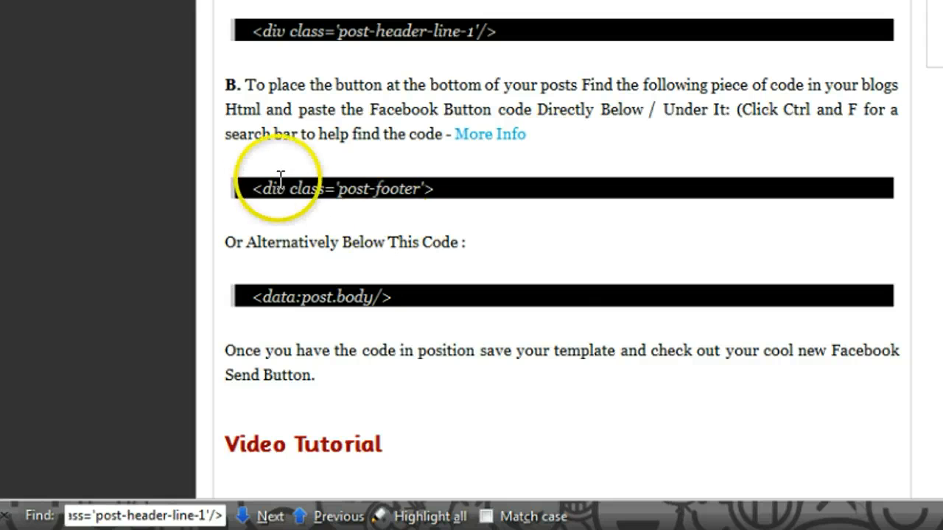
left_click_drag(253, 188, 434, 189)
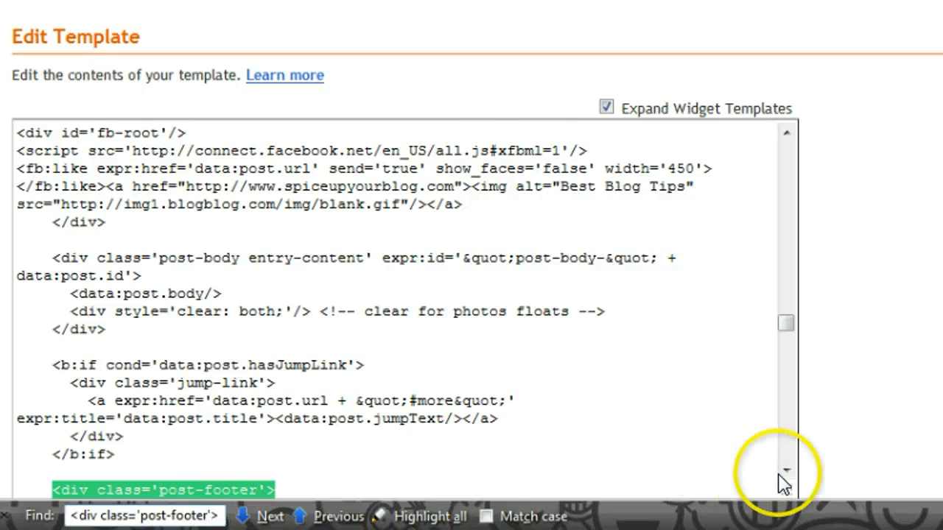
Jump to the post-footer match and copy the standalone Send button code to paste beneath it.
left_click(271, 516)
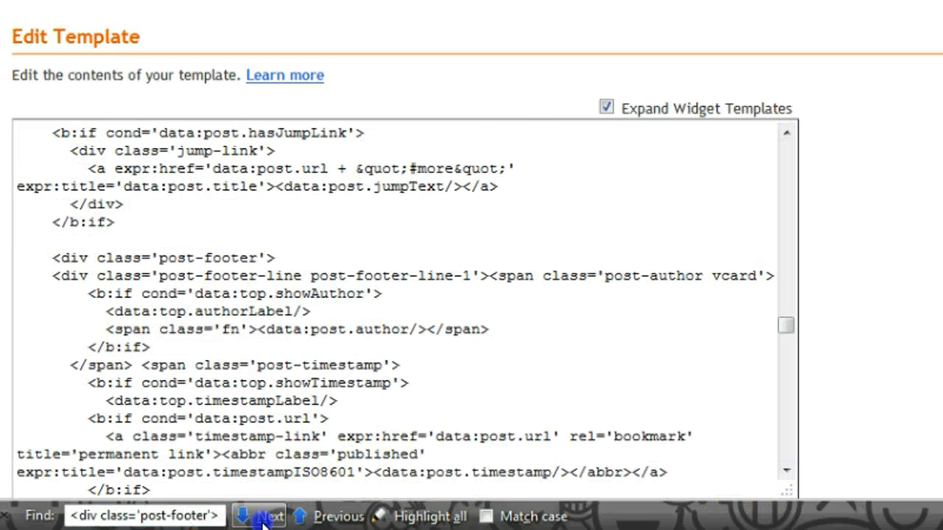
left_click(262, 515)
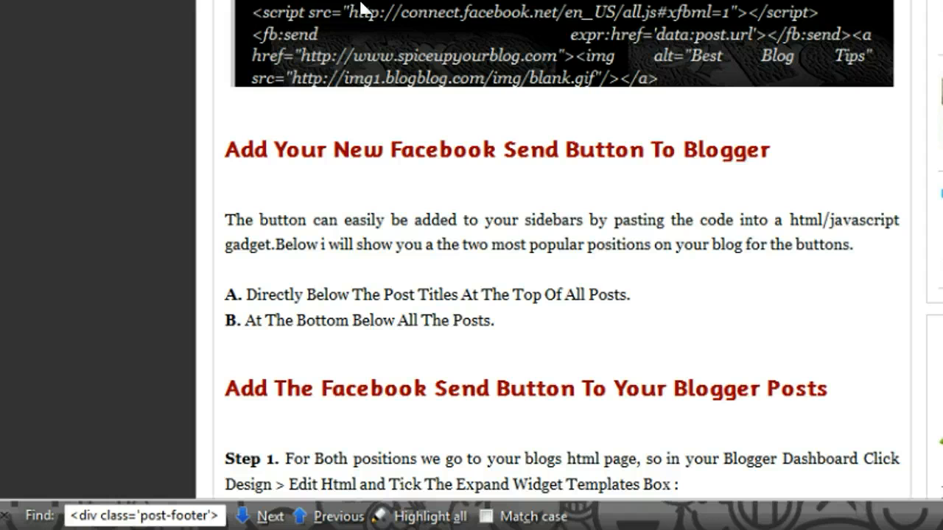
right_click(596, 56)
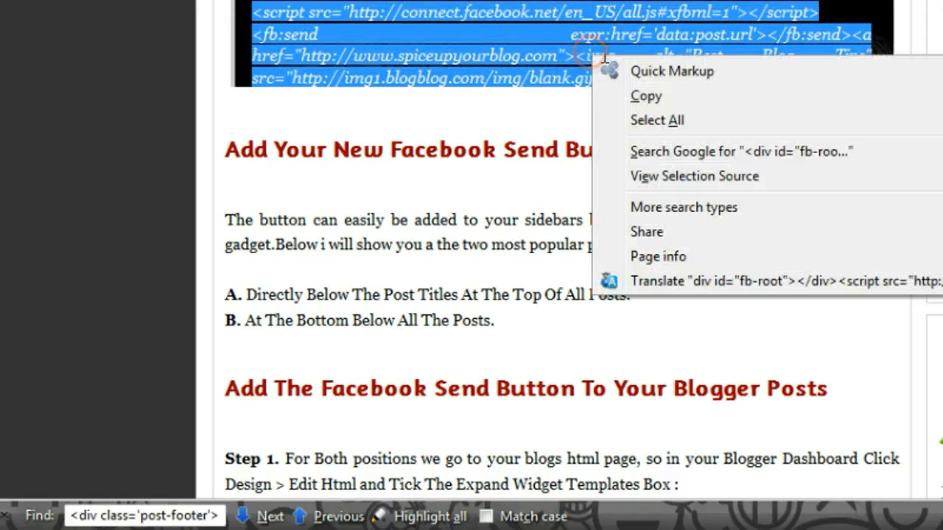
left_click(645, 96)
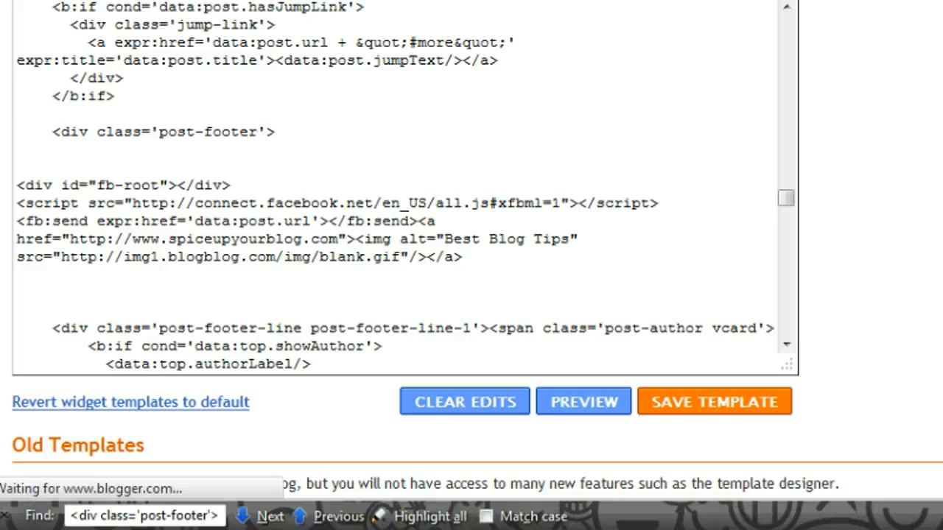
Save the template and view Test Blog 30 showing Like and Send buttons under the post title.
left_click(713, 400)
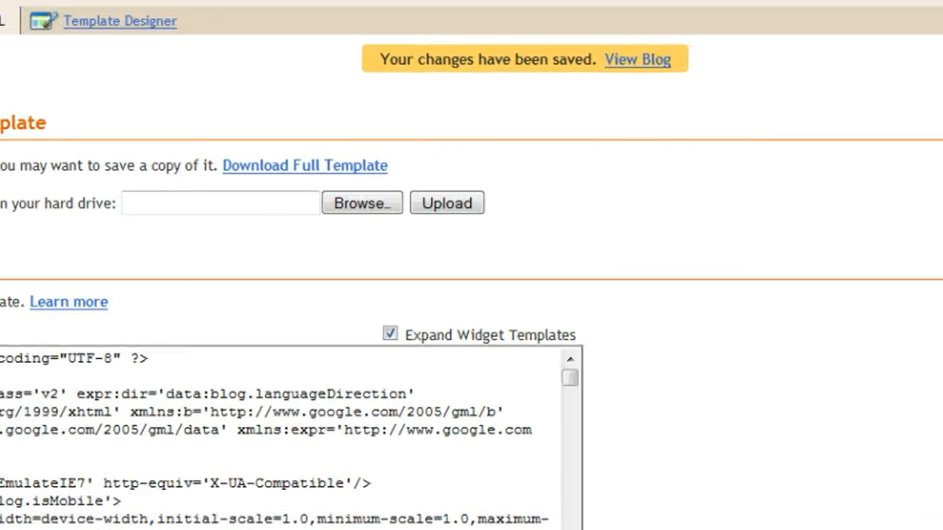
left_click(636, 59)
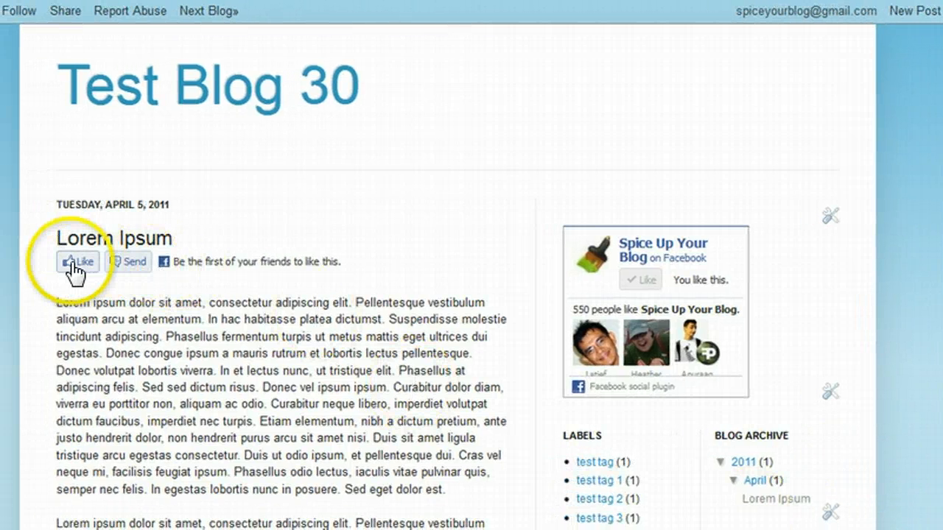
left_click(127, 263)
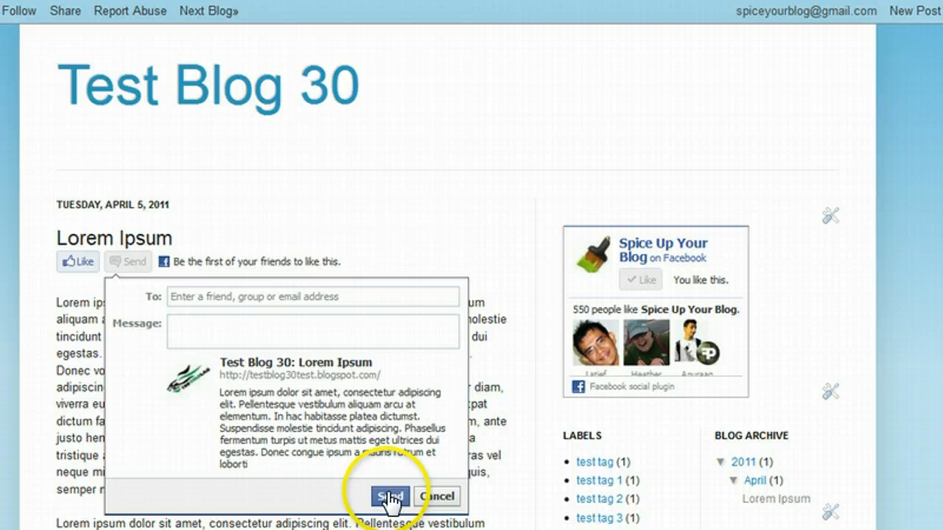
left_click(391, 495)
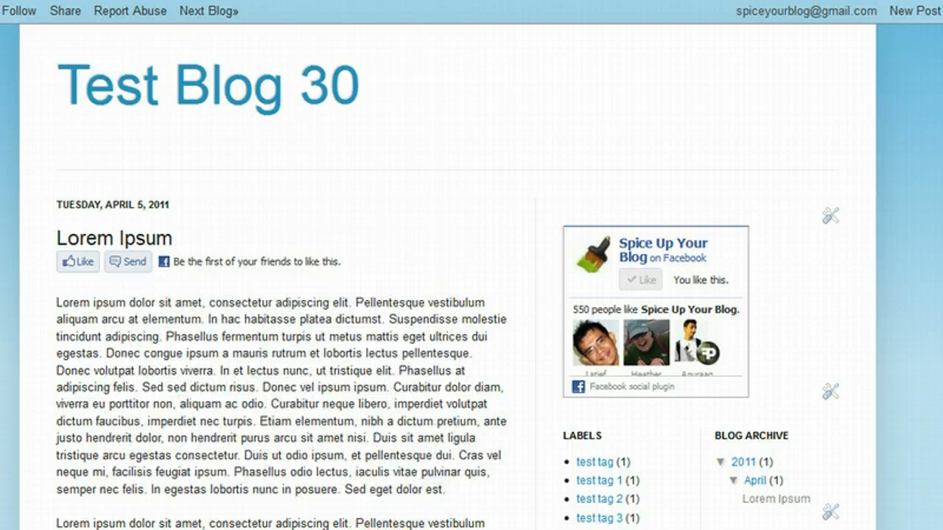
scroll("down", 3)
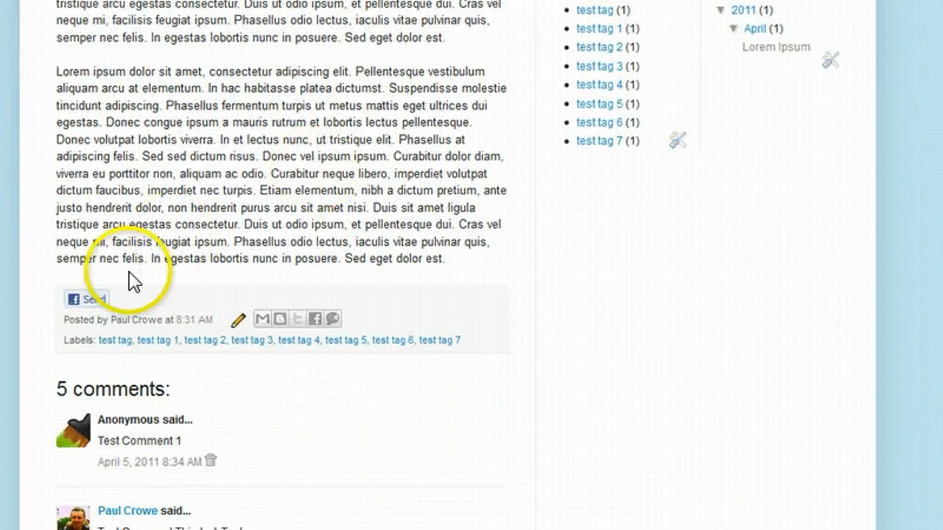
left_click(85, 299)
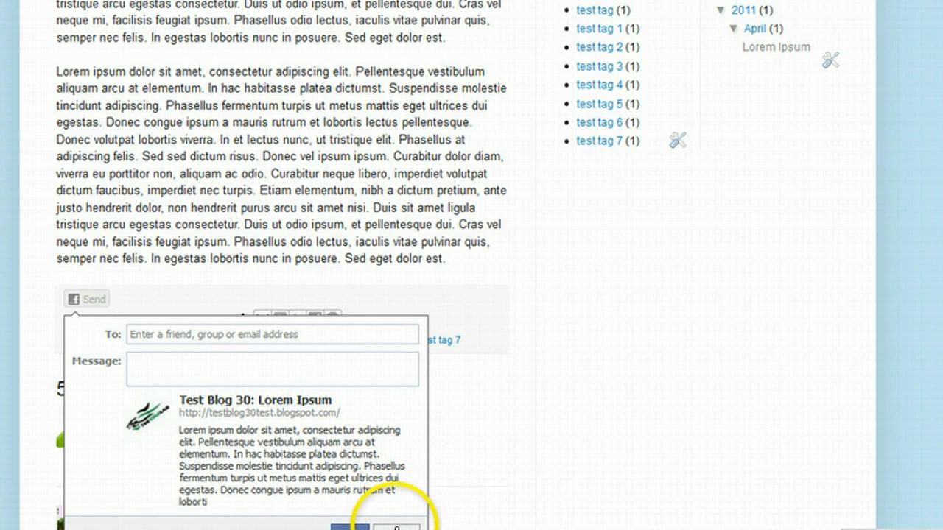
left_click(395, 527)
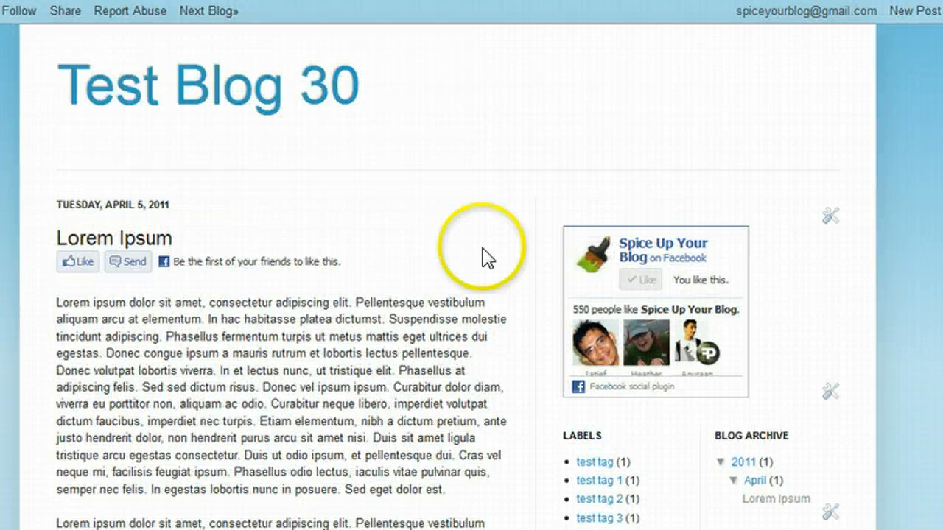
mouse_move(301, 354)
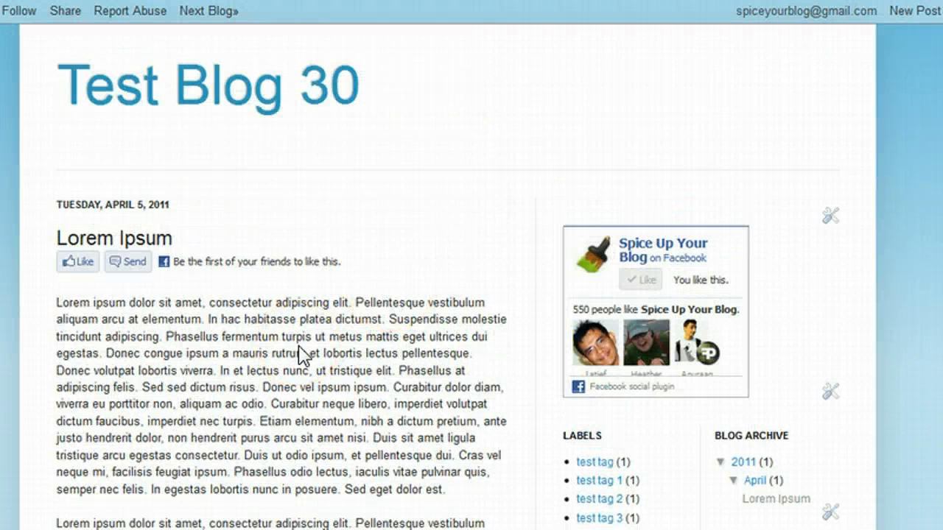